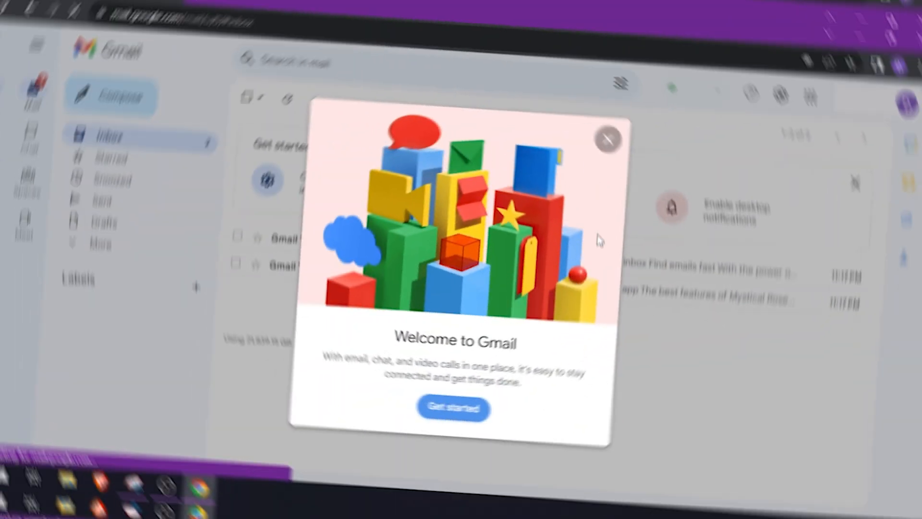
Dismiss the Gmail welcome prompts so the Gmail about page is ready for signing in.
click(607, 139)
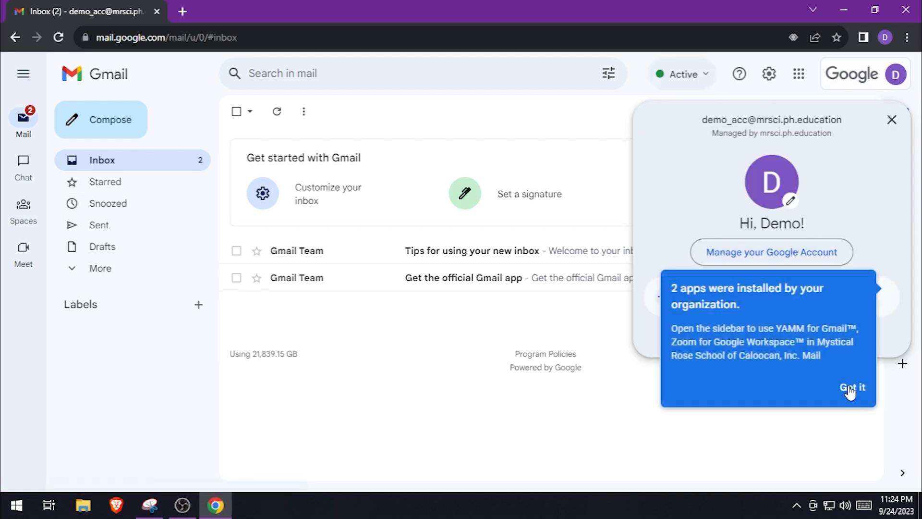
click(853, 387)
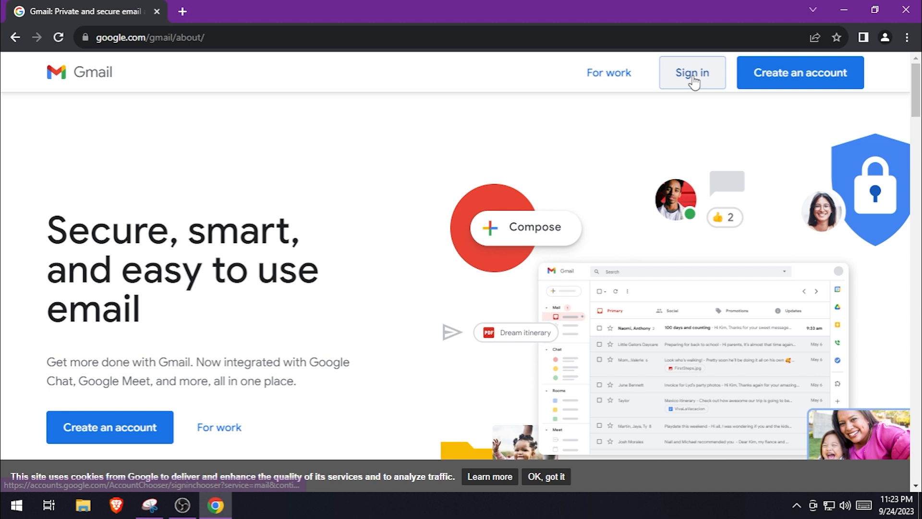
Start Google sign-in and look up the school account's login details in Snipping Tool.
click(692, 73)
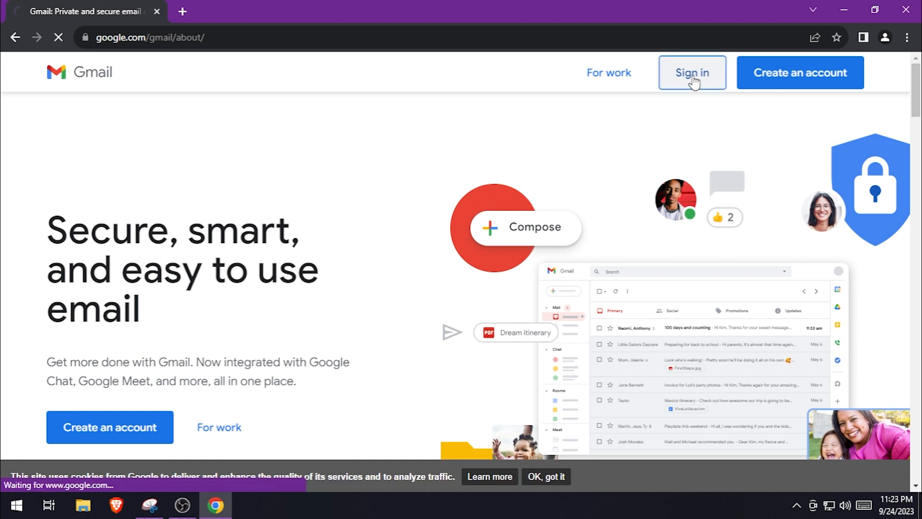
click(692, 73)
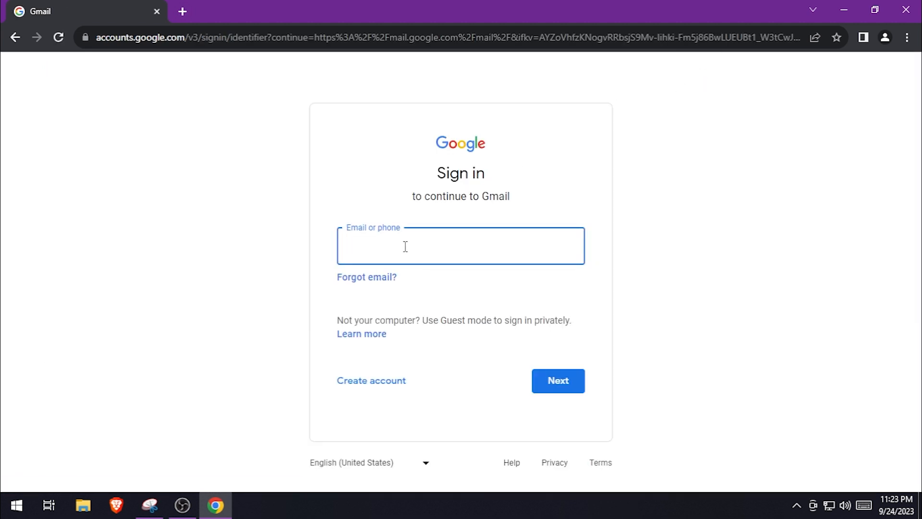
click(148, 505)
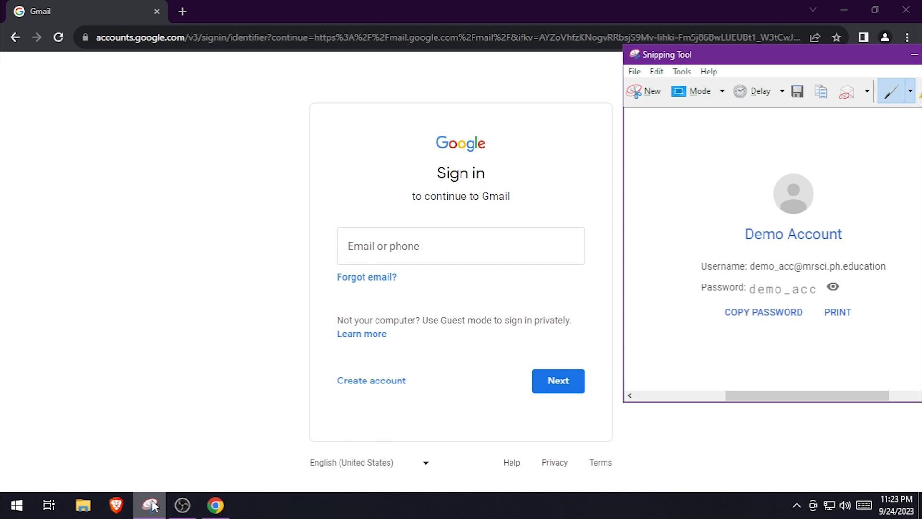
click(461, 246)
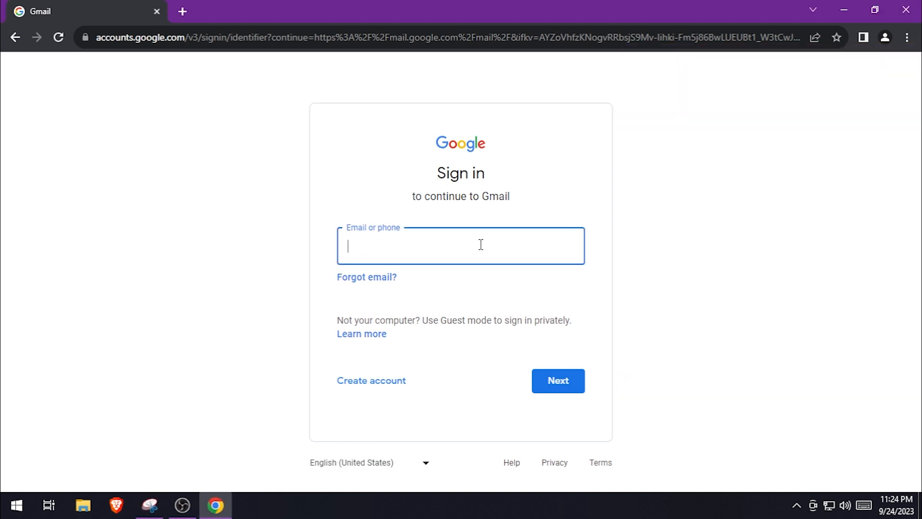
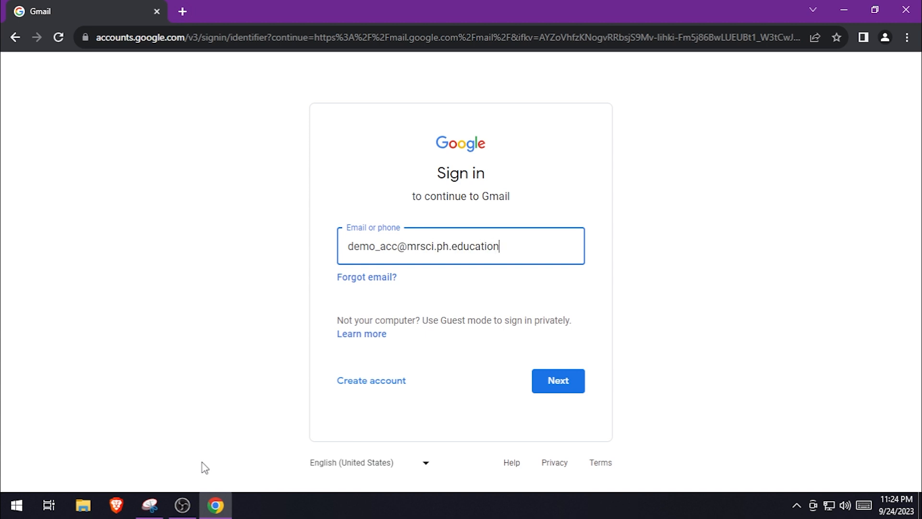
mouse_move(572, 384)
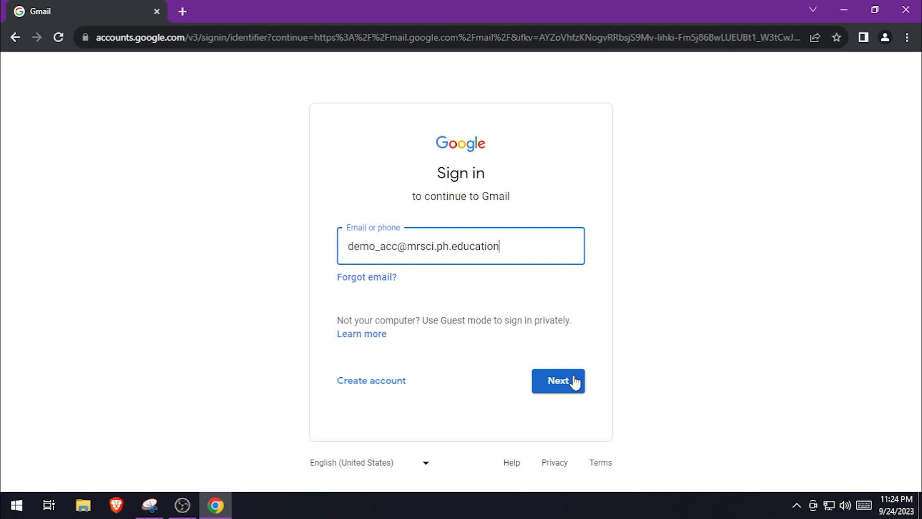
Continue to the password step, enter the account password and reveal it to check it.
click(558, 381)
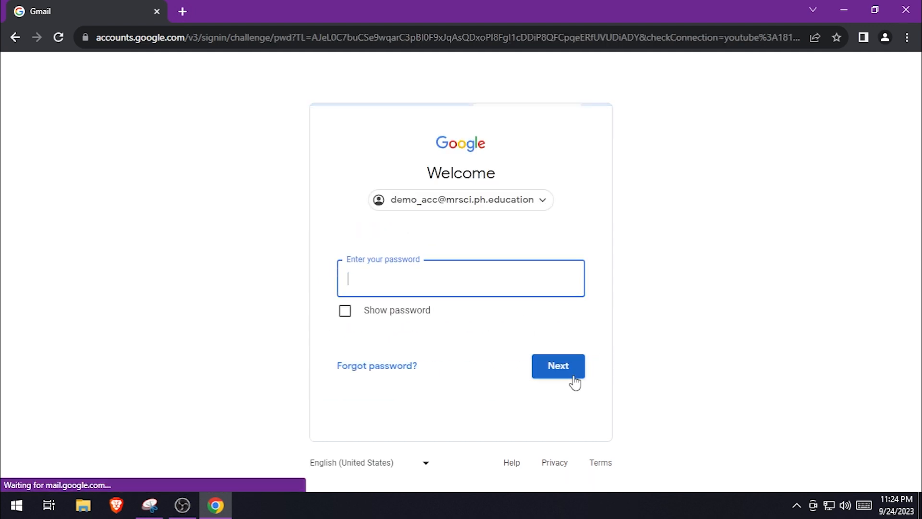
click(149, 505)
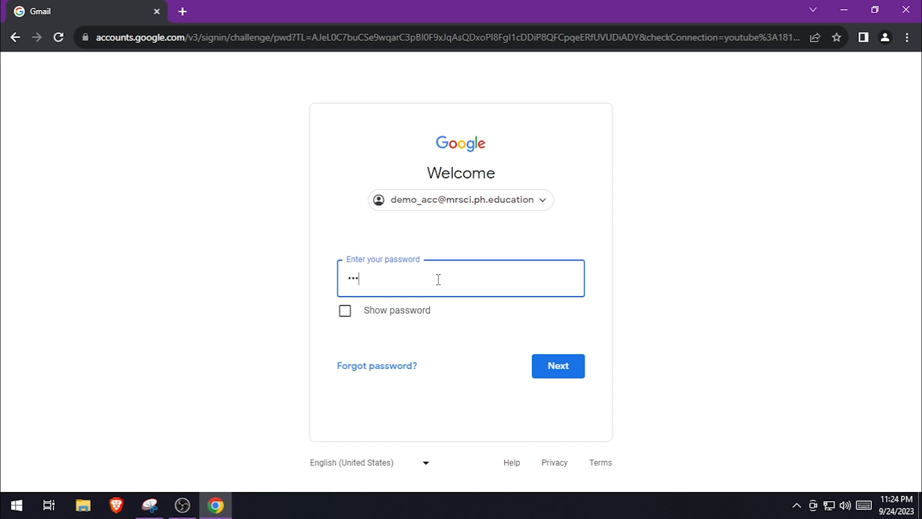
text(password)
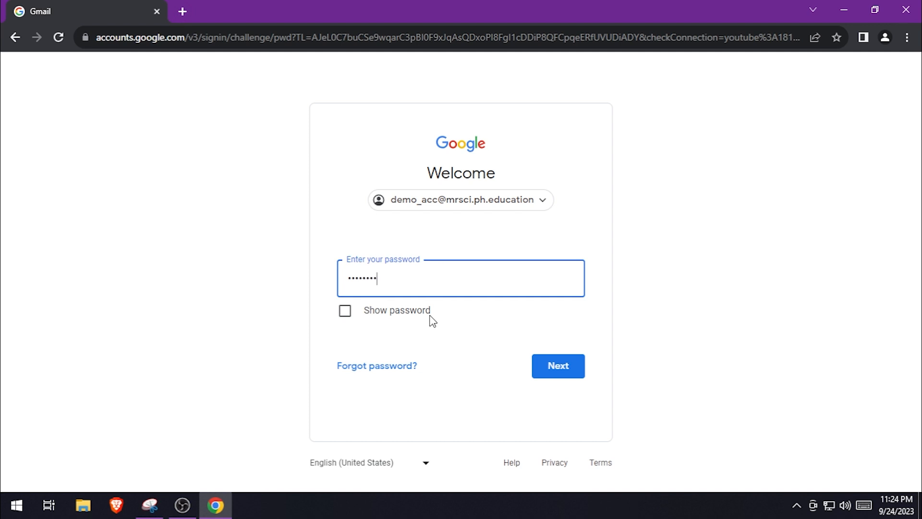
click(344, 311)
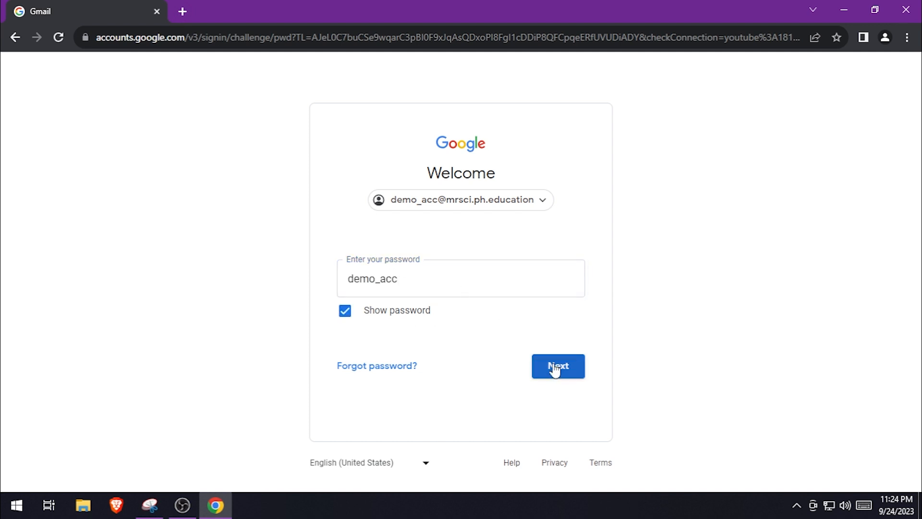
Submit the password and acknowledge the new organization-managed account's terms with I understand.
click(557, 366)
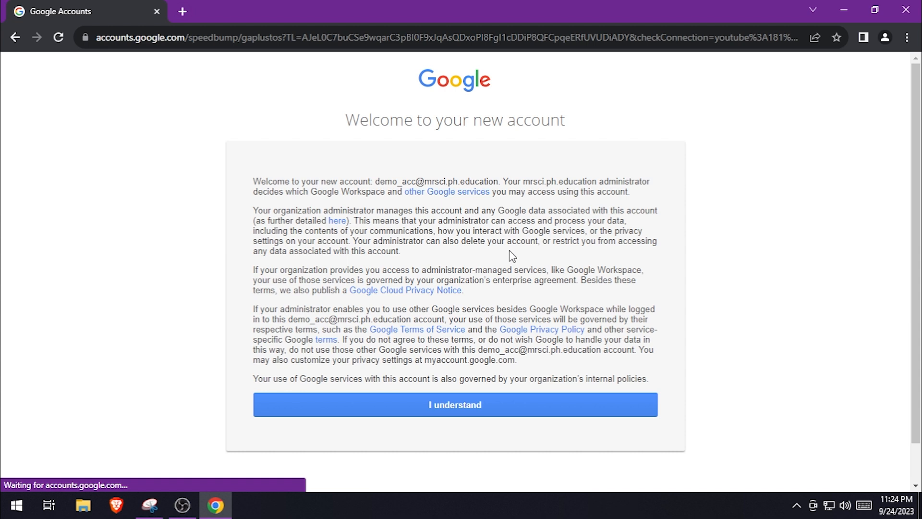
mouse_move(352, 164)
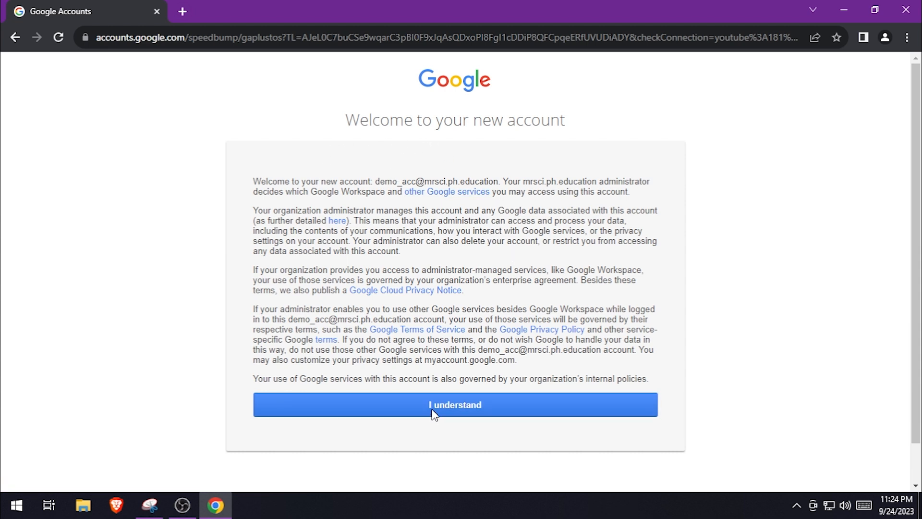
click(435, 414)
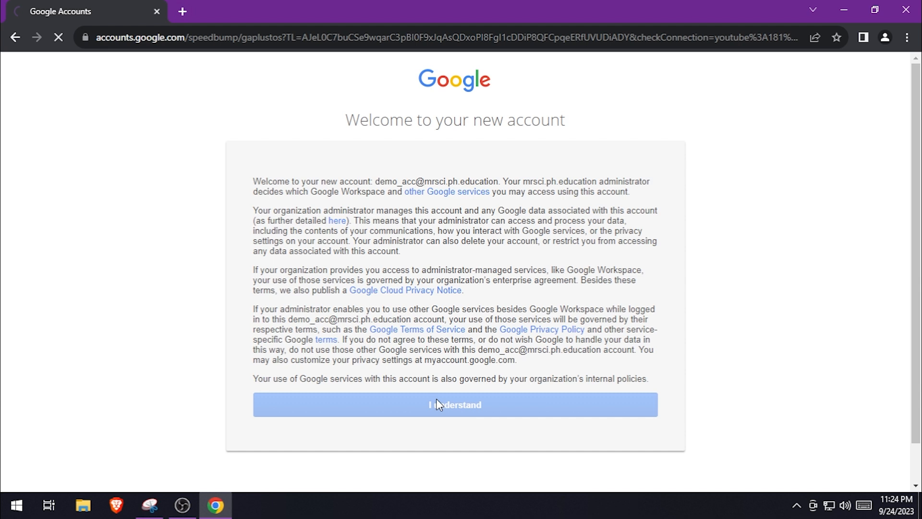
Fill the Create and Confirm password fields with a new password and submit Change password.
click(453, 405)
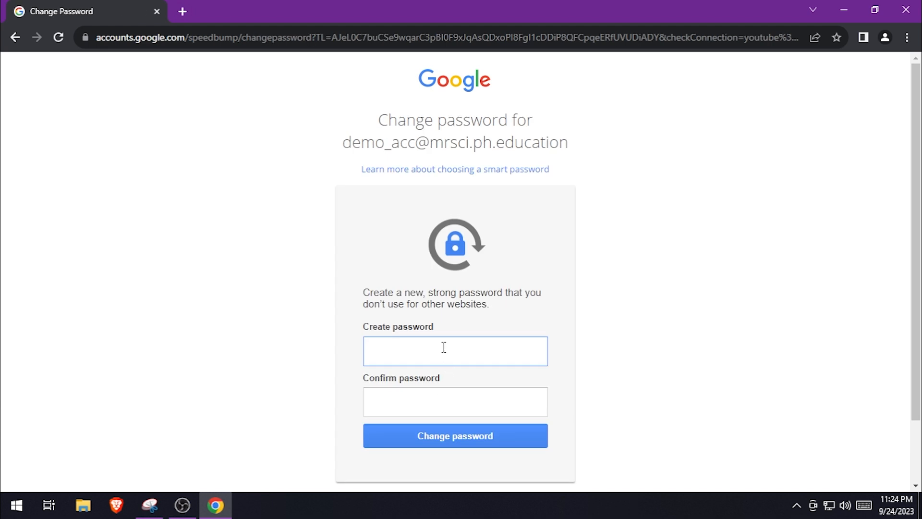
text(password)
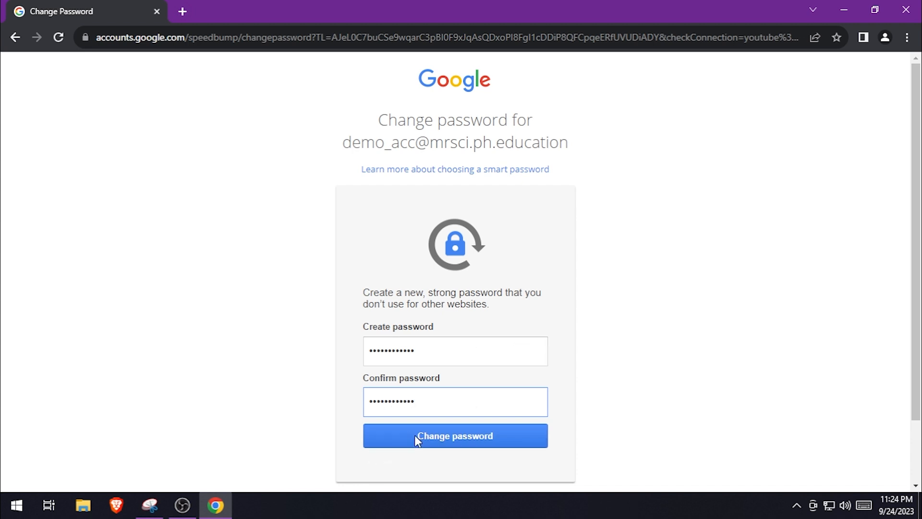
click(455, 436)
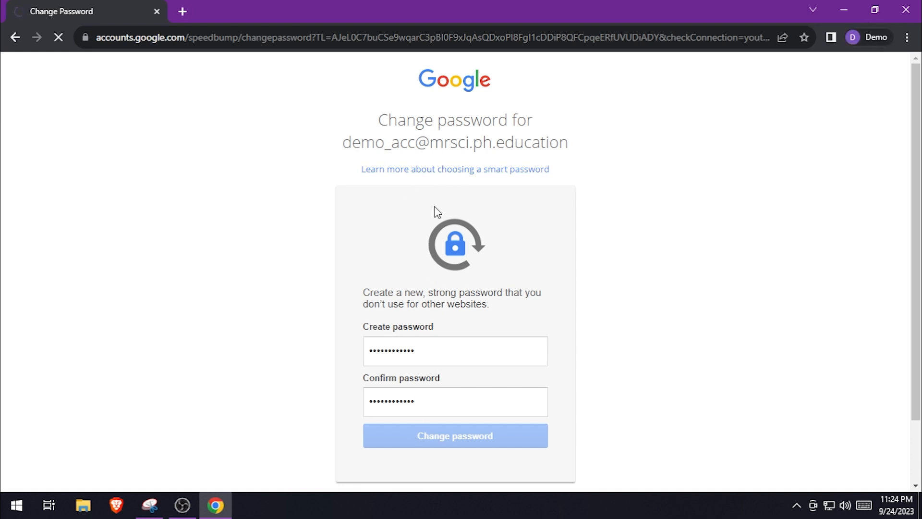
Close the Welcome to Gmail popup and apps notice, then launch Classroom from the Google apps grid.
click(455, 436)
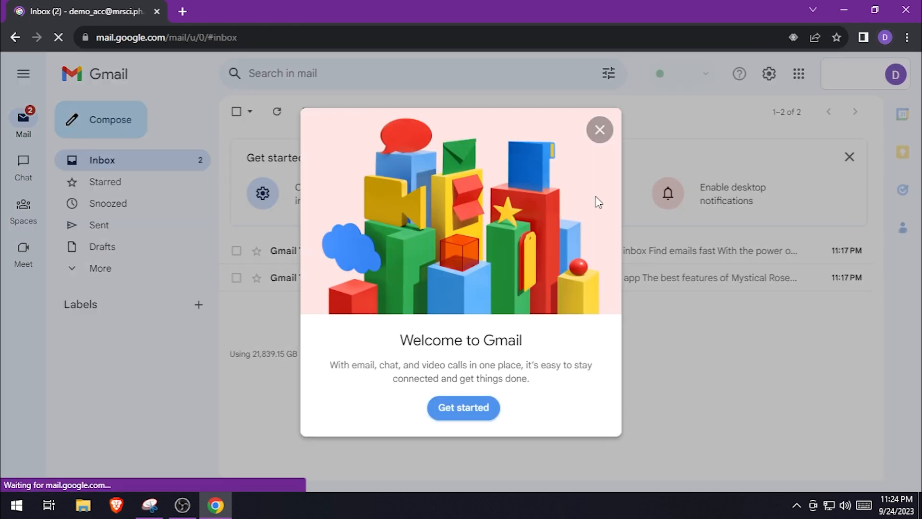
click(599, 130)
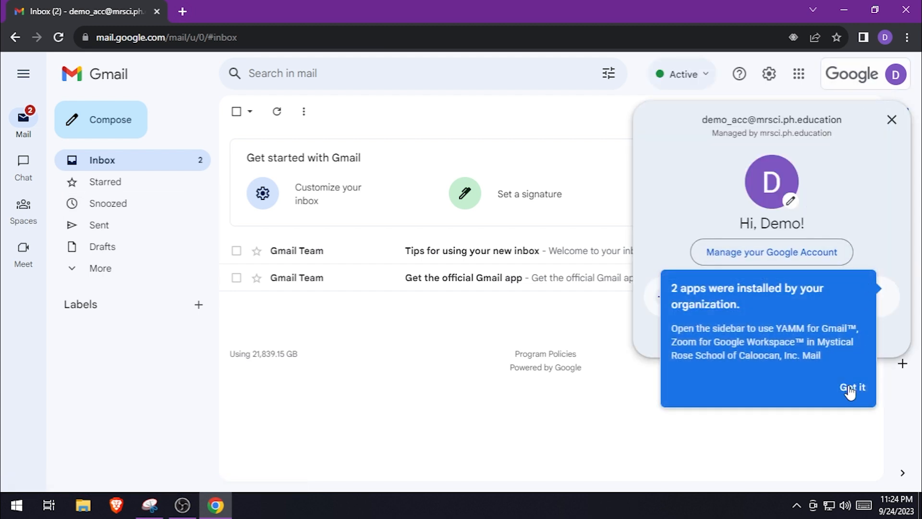
click(852, 387)
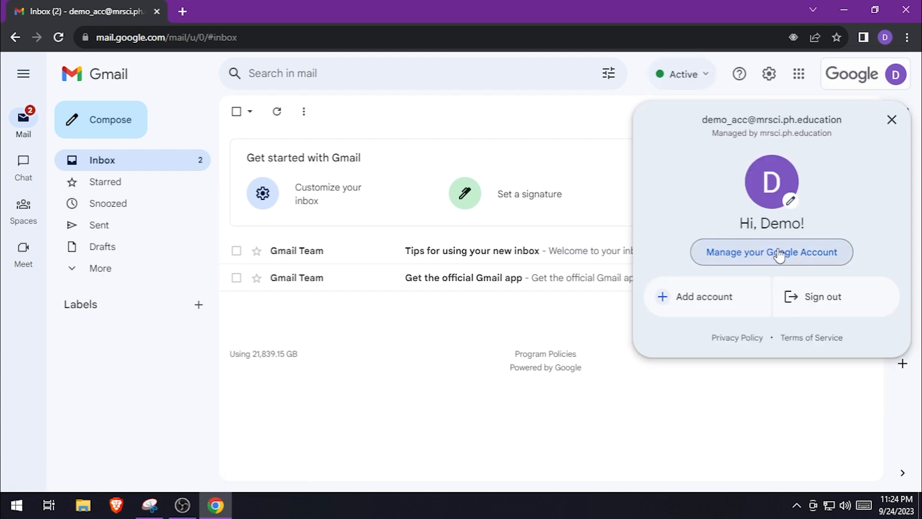
click(798, 73)
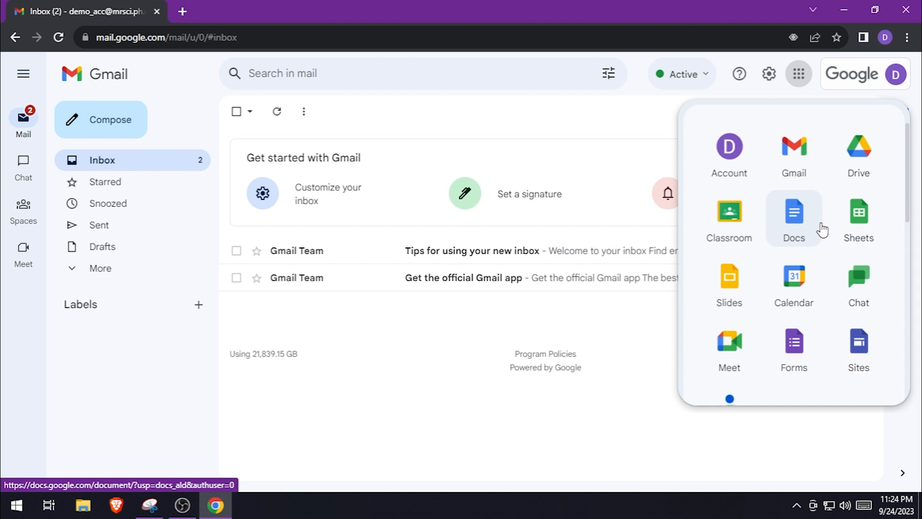
click(728, 211)
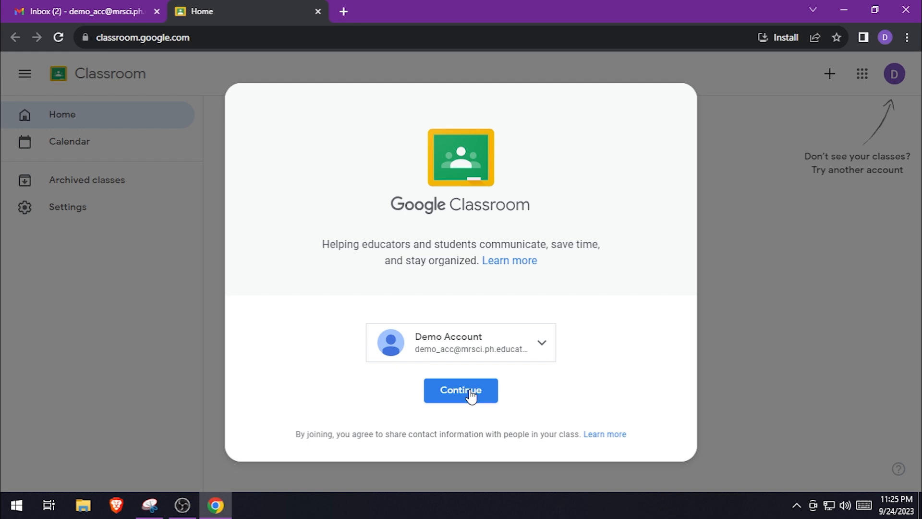
Continue as a student, view the Join class code field, then close back to the empty Classroom home.
click(461, 390)
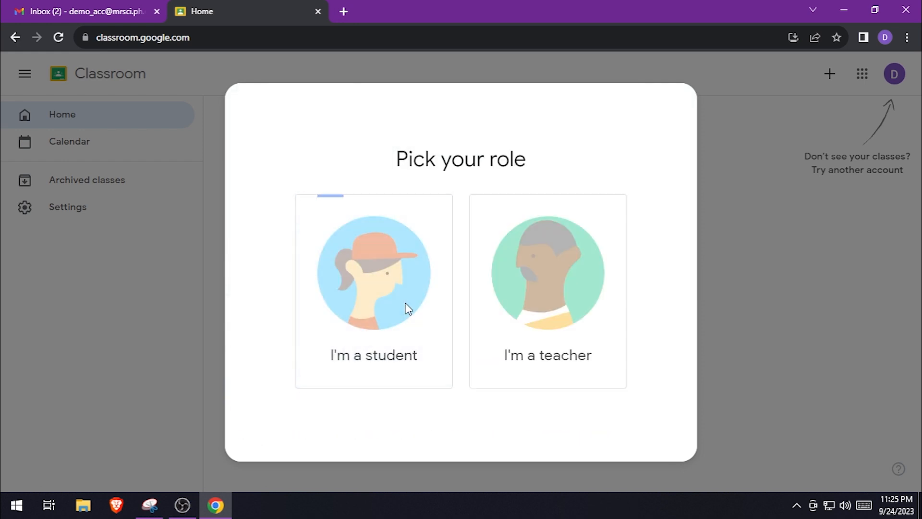
click(374, 291)
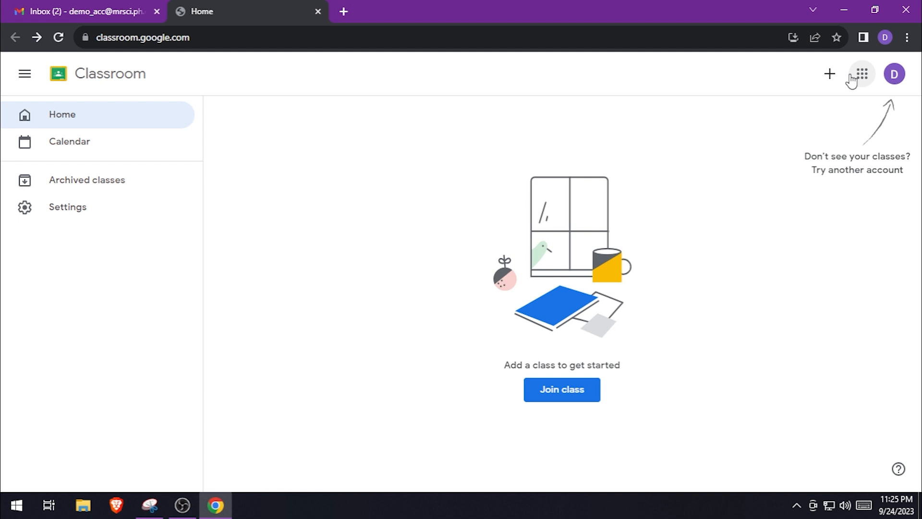
click(562, 389)
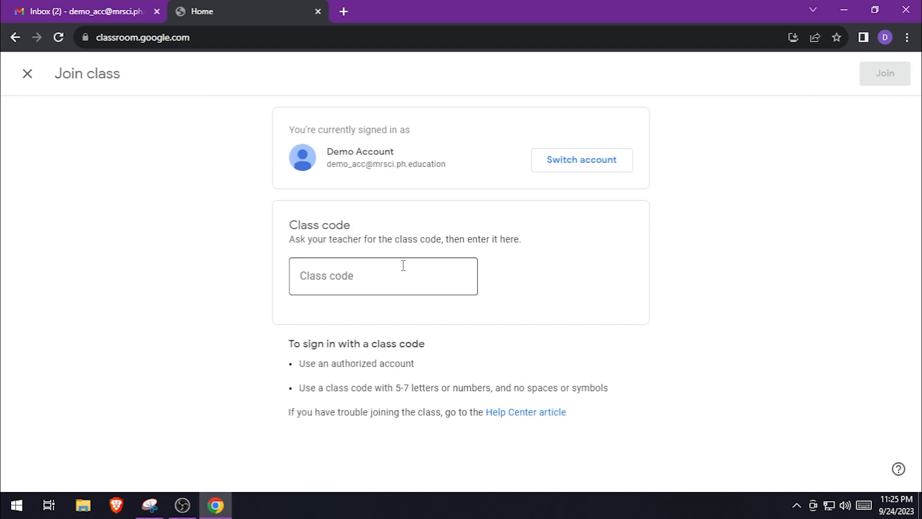
click(382, 277)
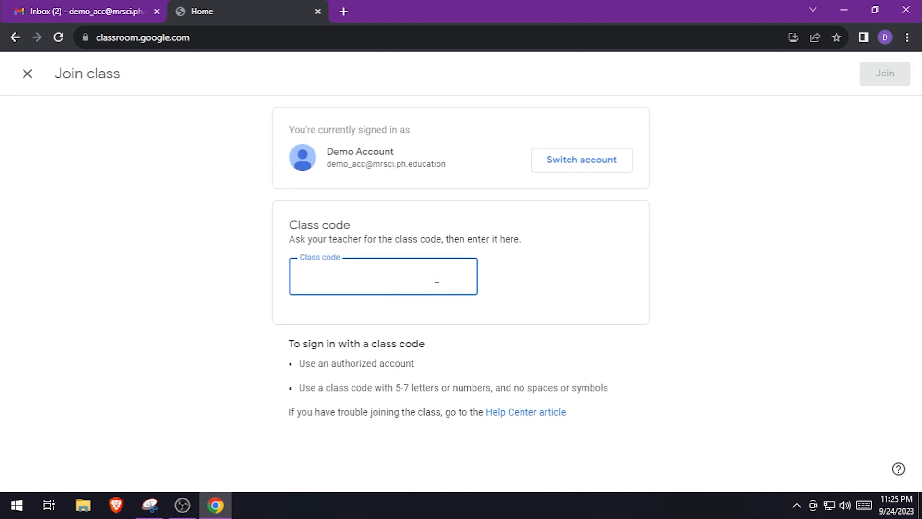
mouse_move(342, 265)
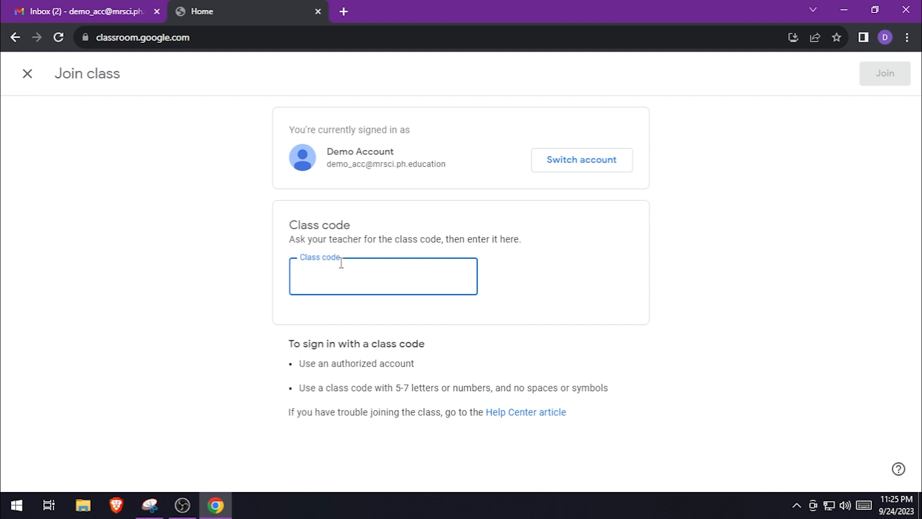
click(28, 73)
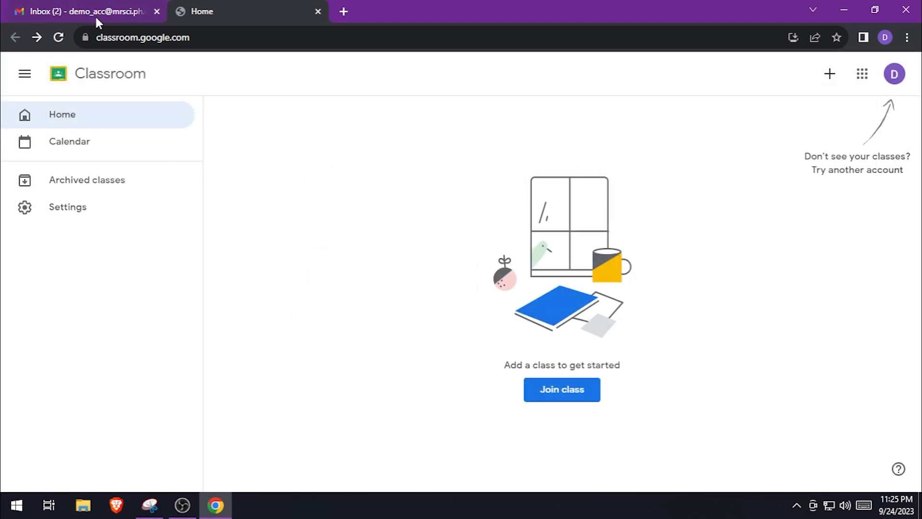
On the phone, go to Settings > Users & Accounts > Add account and choose Google.
click(77, 12)
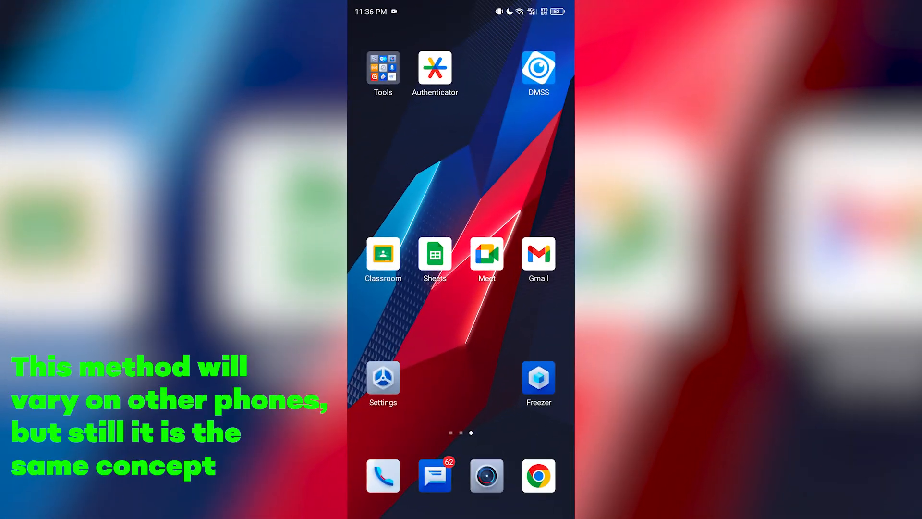
click(382, 379)
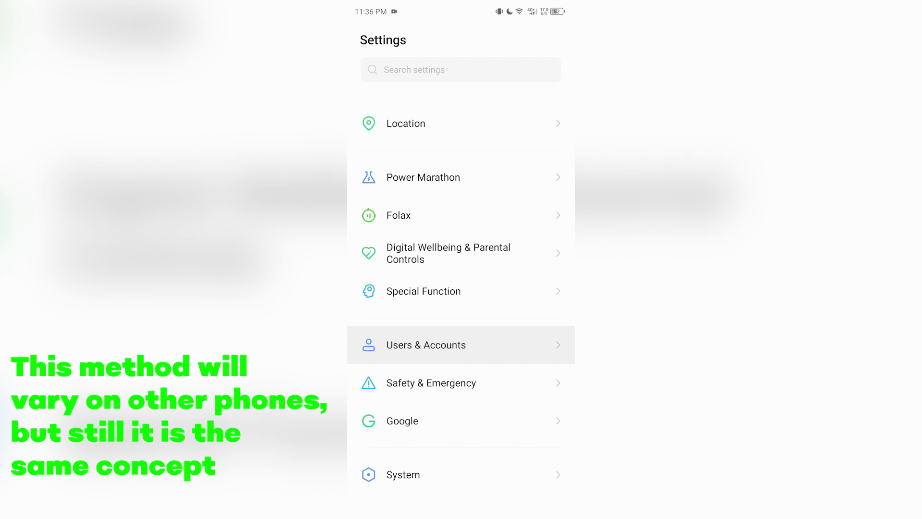
click(427, 345)
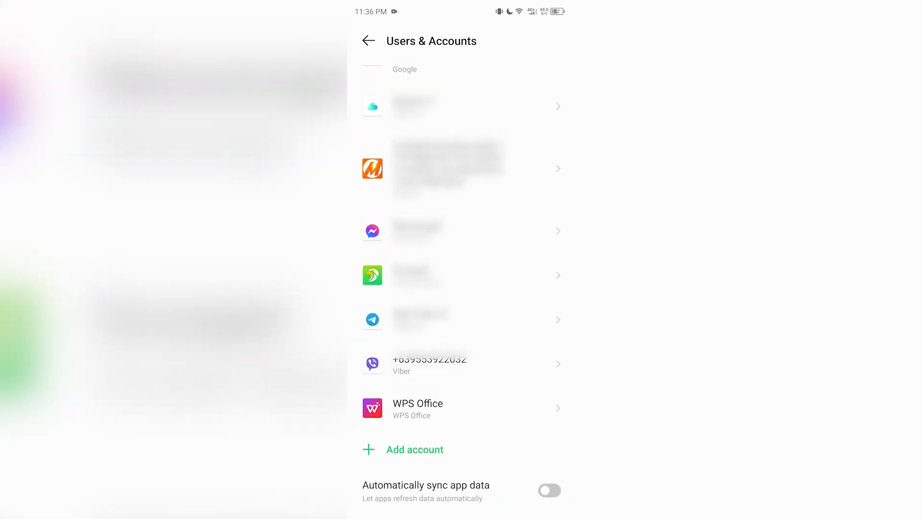
click(415, 449)
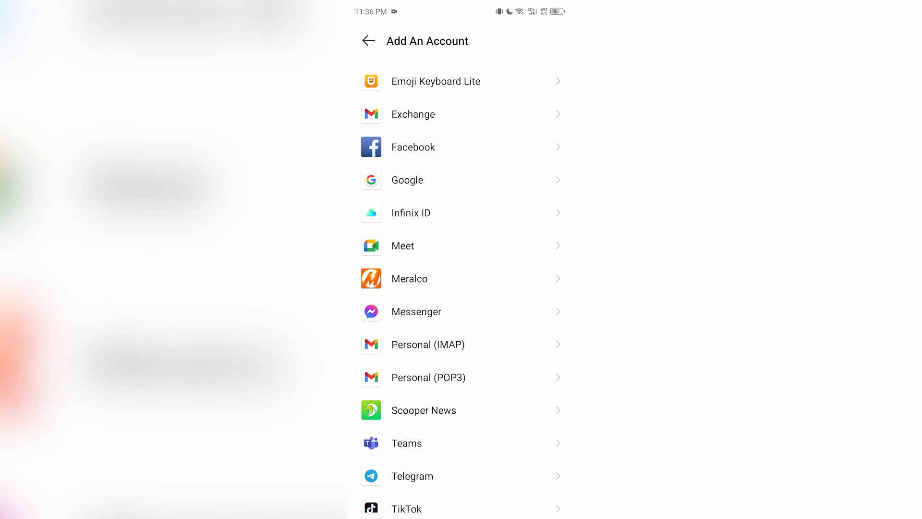
click(407, 181)
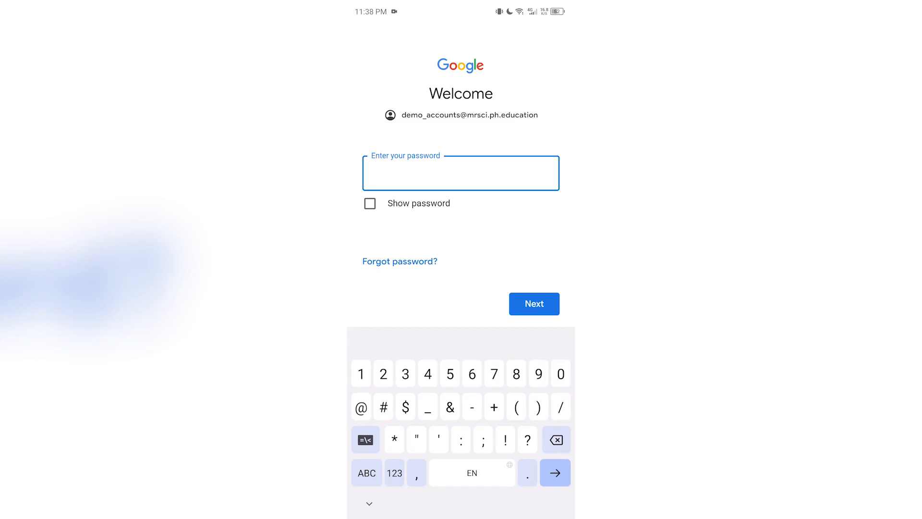
click(370, 204)
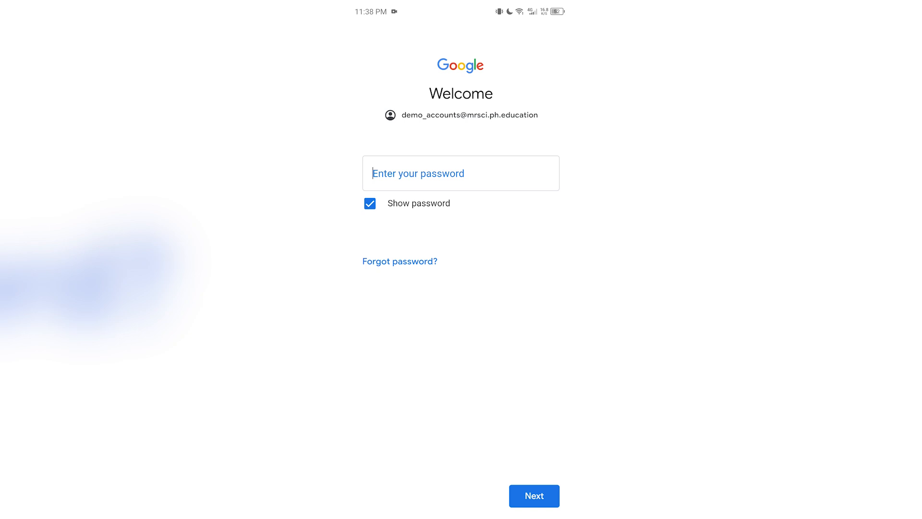
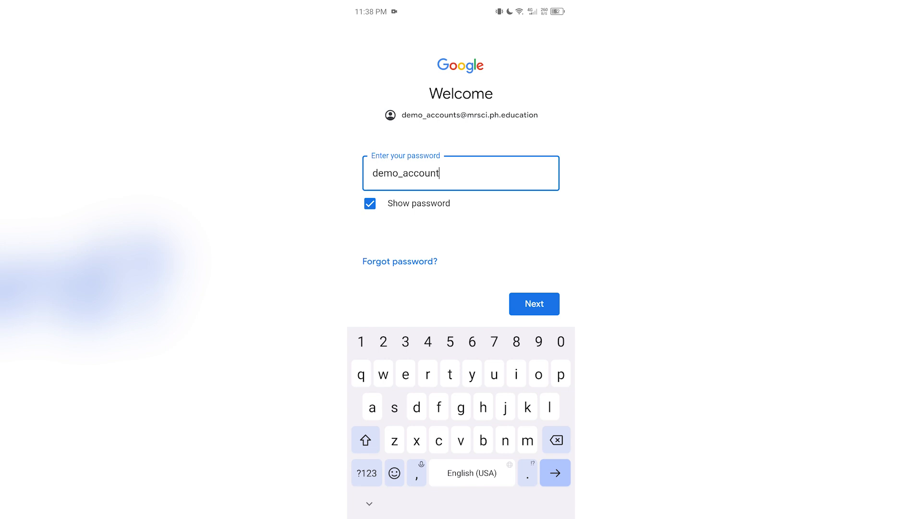
click(534, 304)
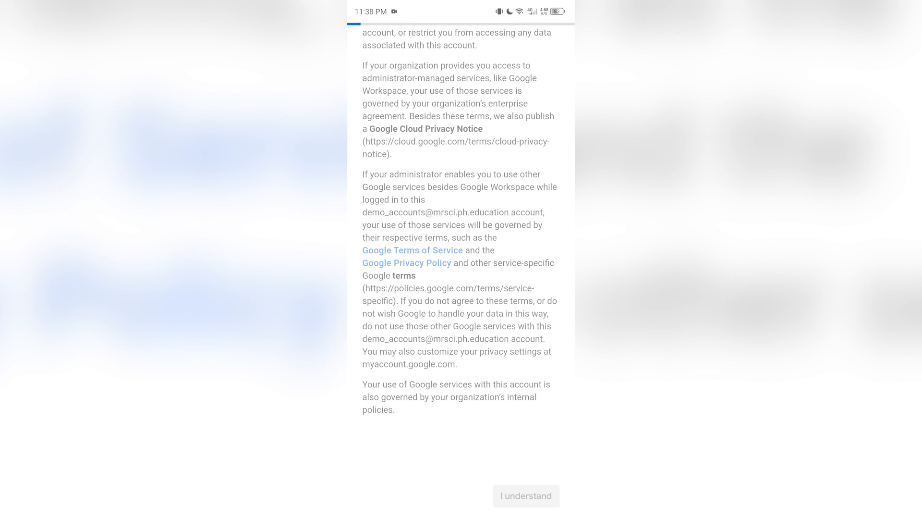
click(526, 496)
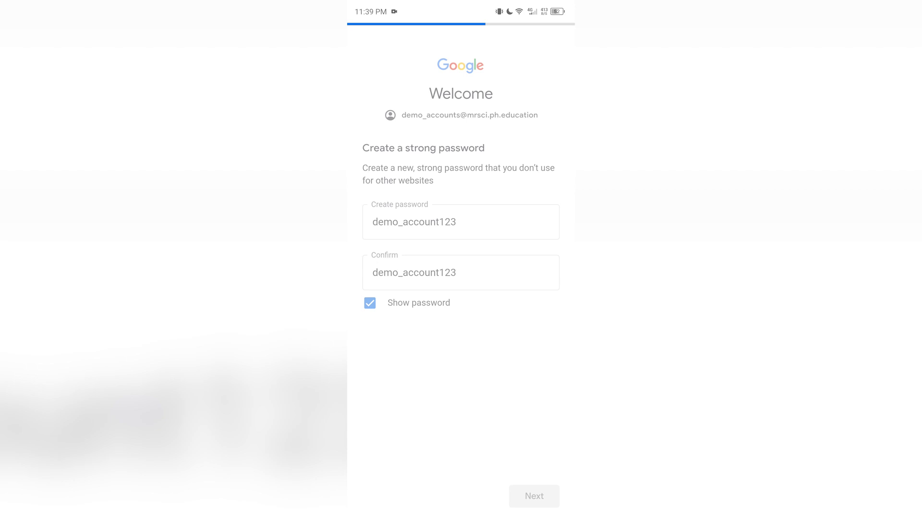
Submit the new password and agree to Google's Terms of Service so the school account is added.
click(534, 496)
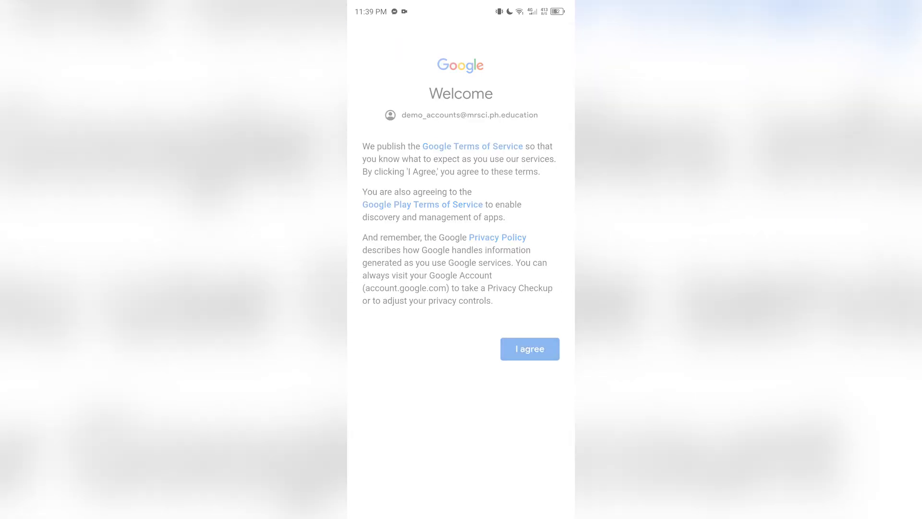
click(531, 349)
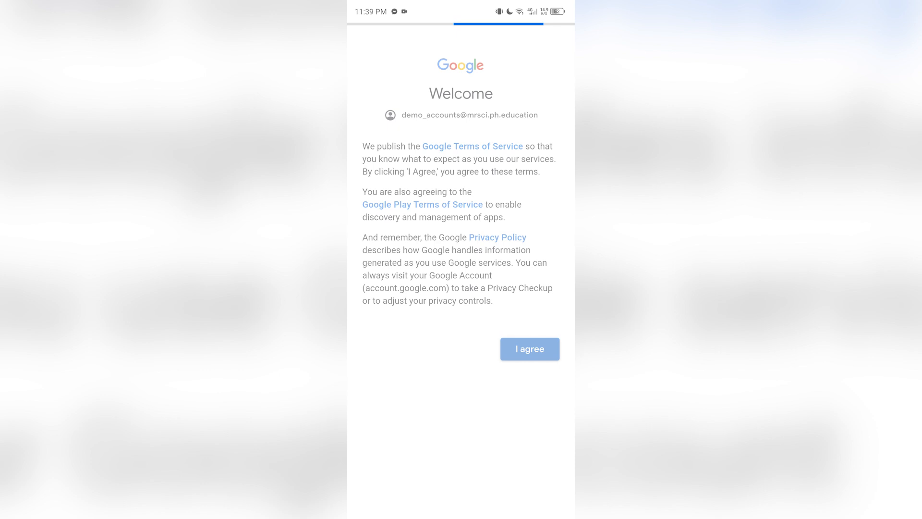
click(530, 349)
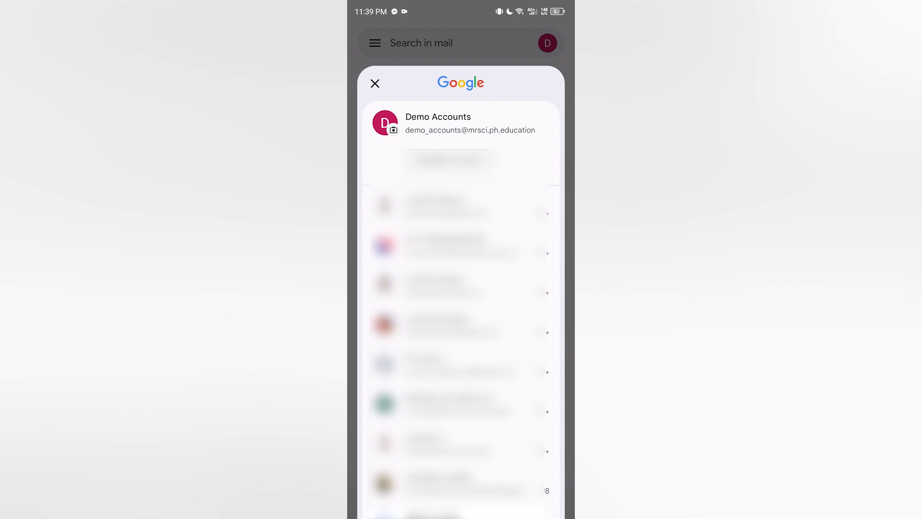
Launch Classroom on the phone, view the Join class code field, and return to Classroom home.
click(374, 83)
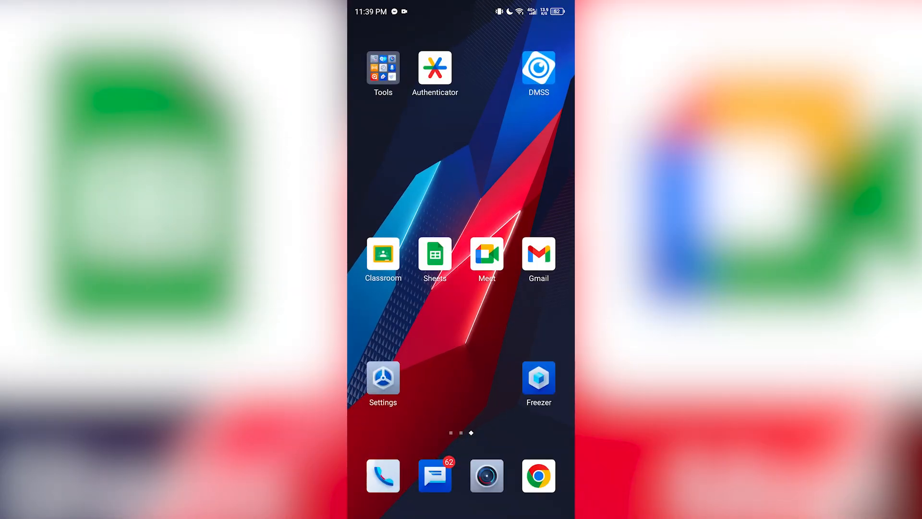
click(382, 254)
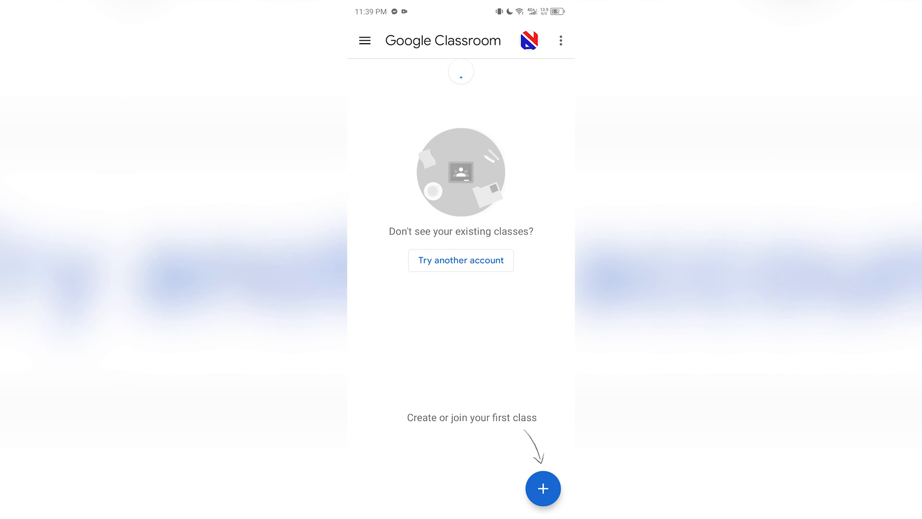
click(543, 488)
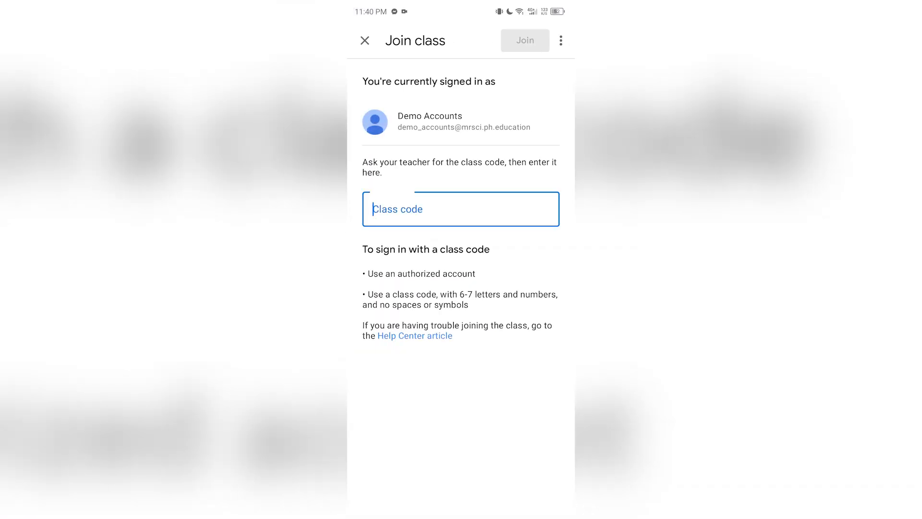
click(460, 210)
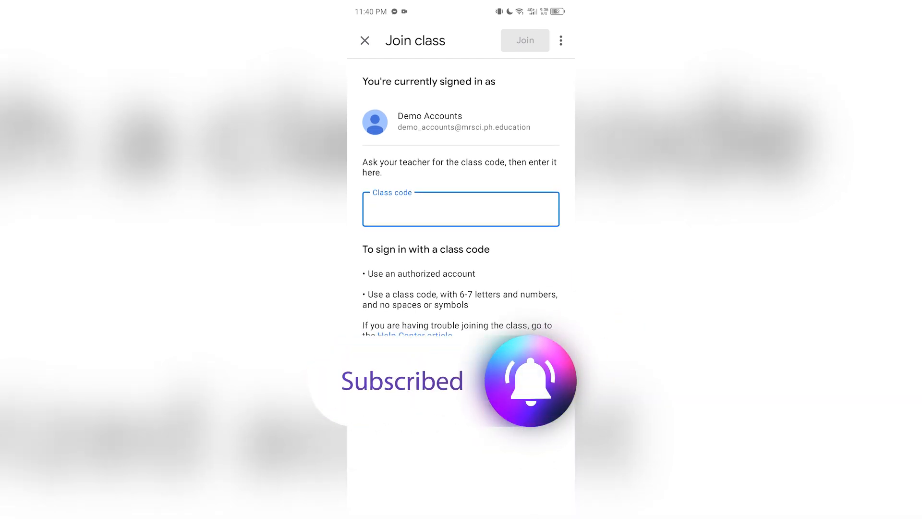
click(365, 41)
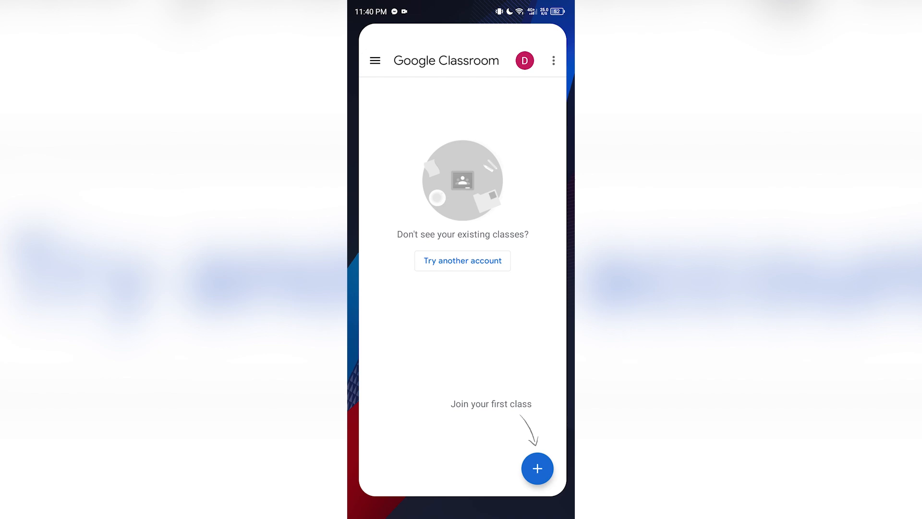